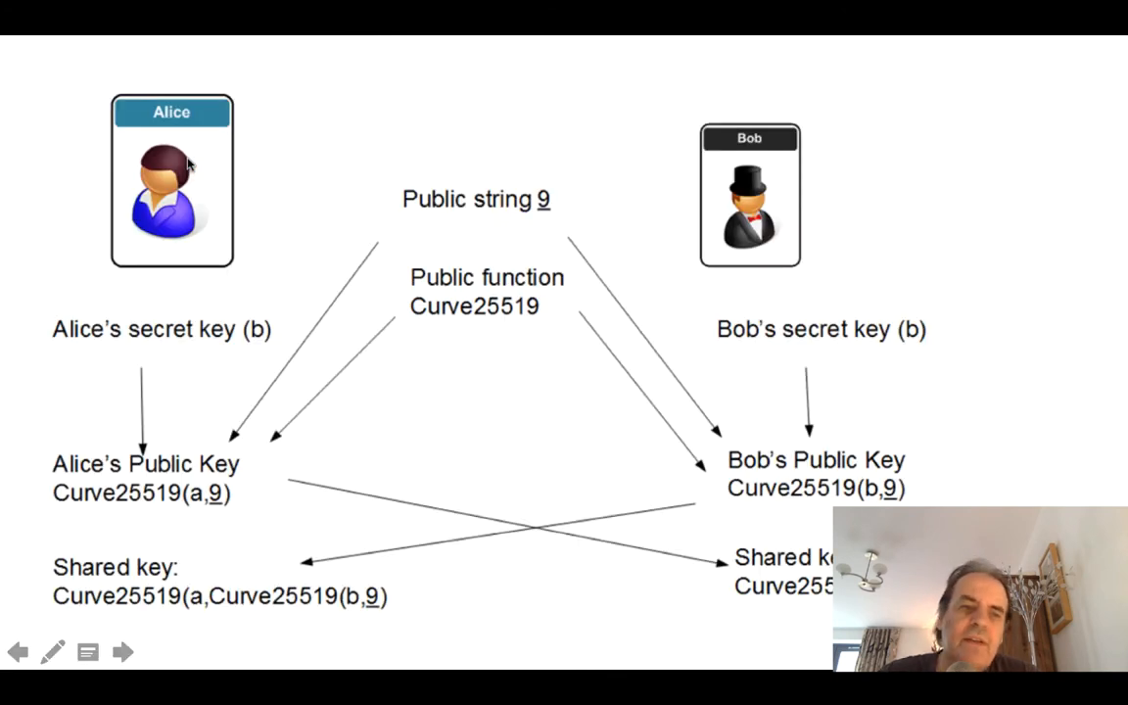
{"action": "mouse_move", "coordinate": [243, 353]}
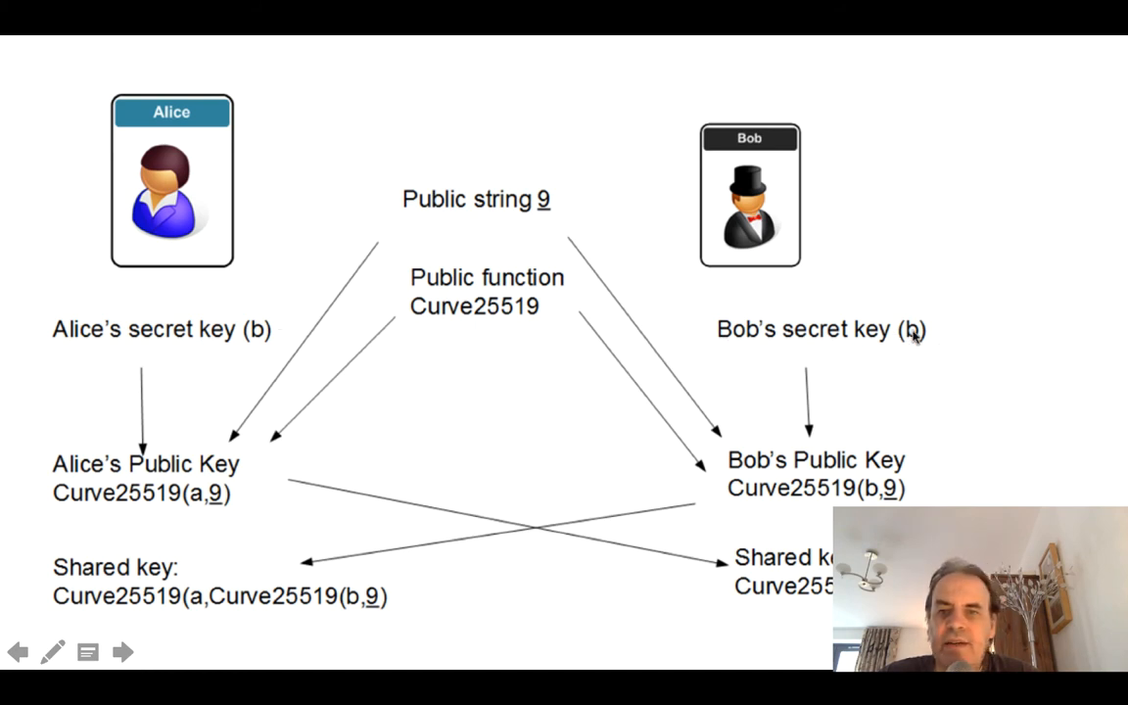
{"action": "mouse_move", "coordinate": [529, 223]}
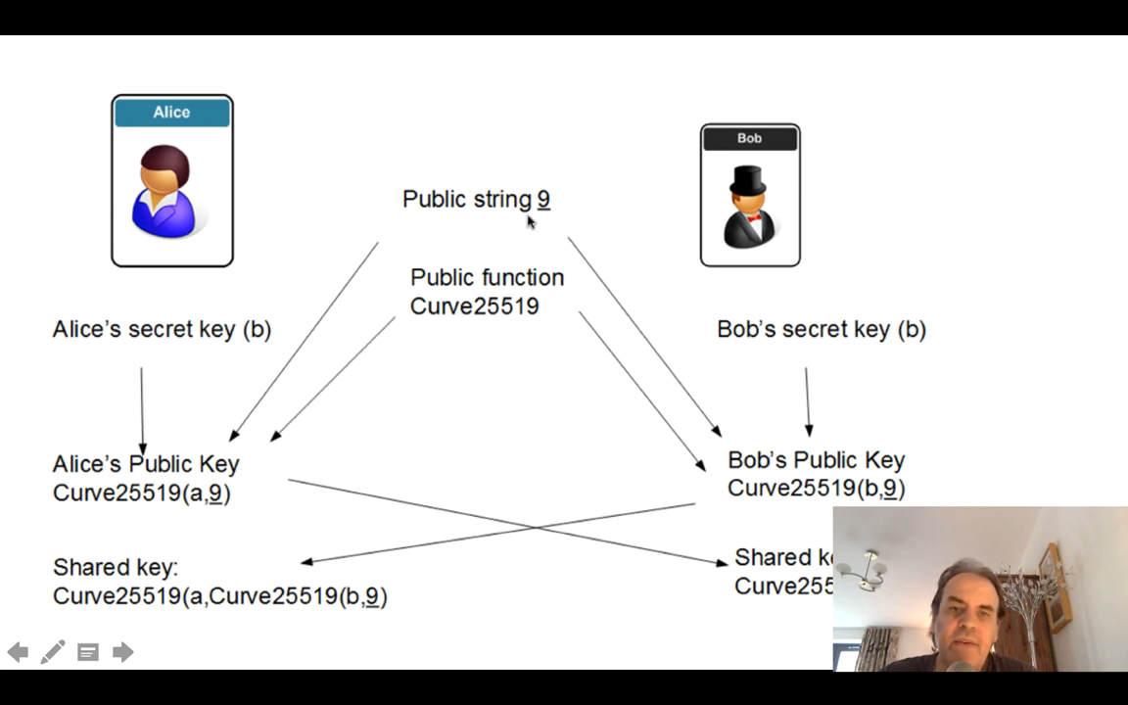
{"action": "mouse_move", "coordinate": [544, 213]}
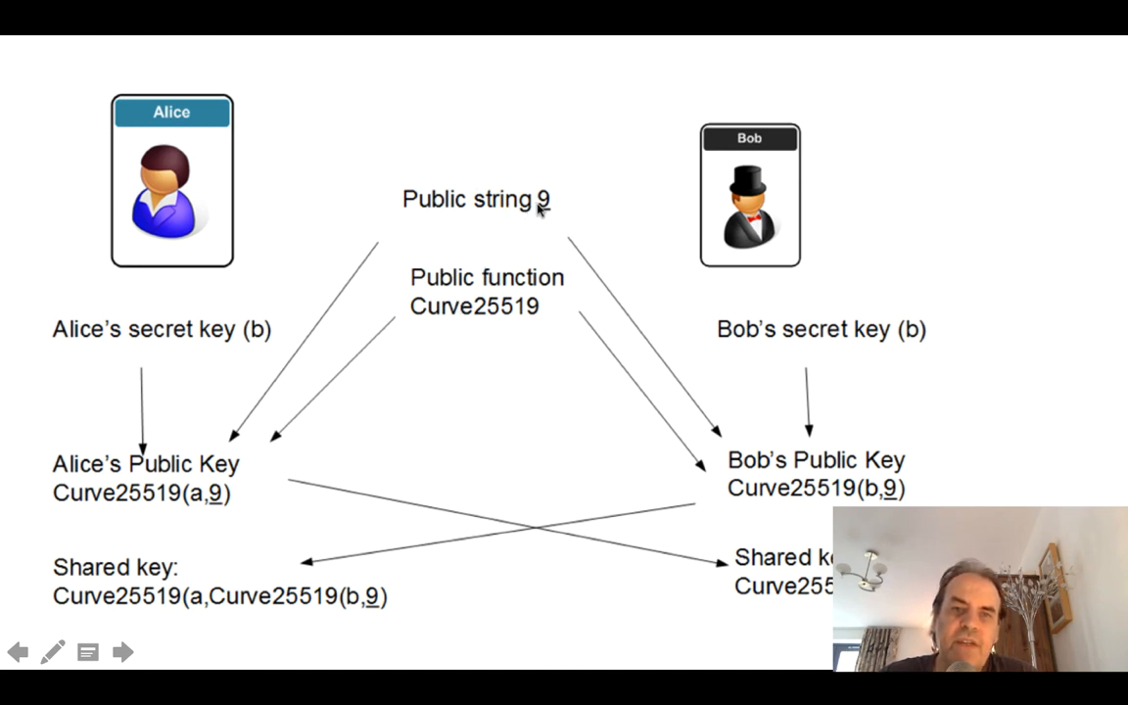
{"action": "mouse_move", "coordinate": [274, 367]}
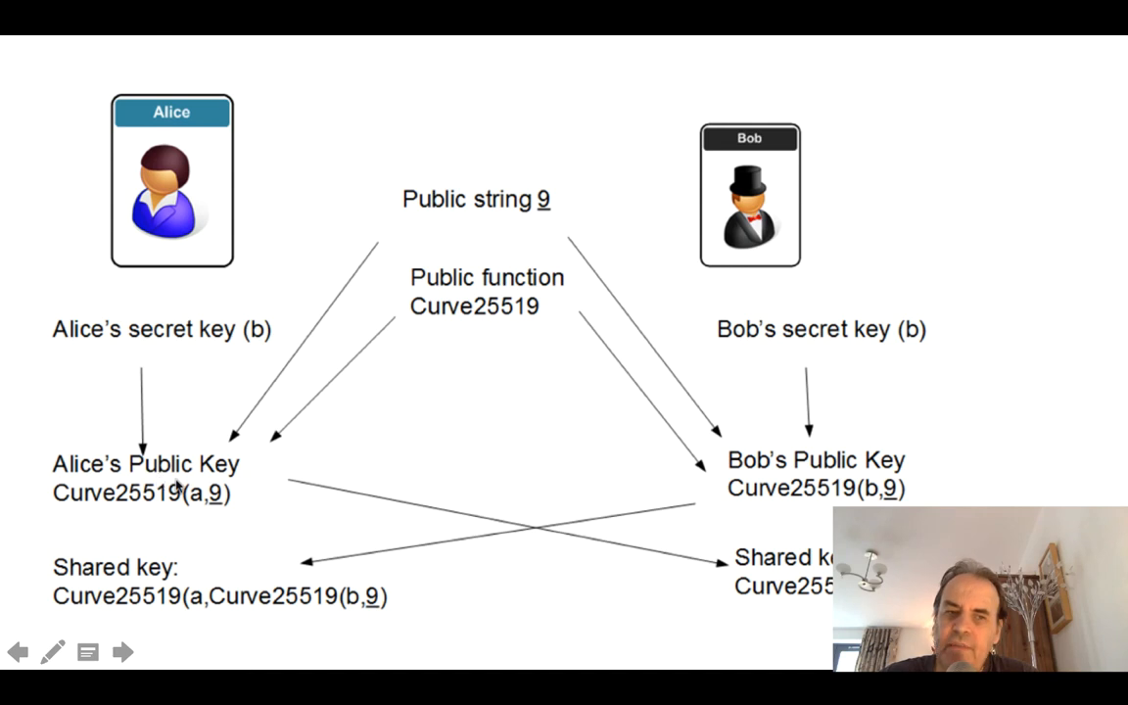
{"action": "mouse_move", "coordinate": [173, 519]}
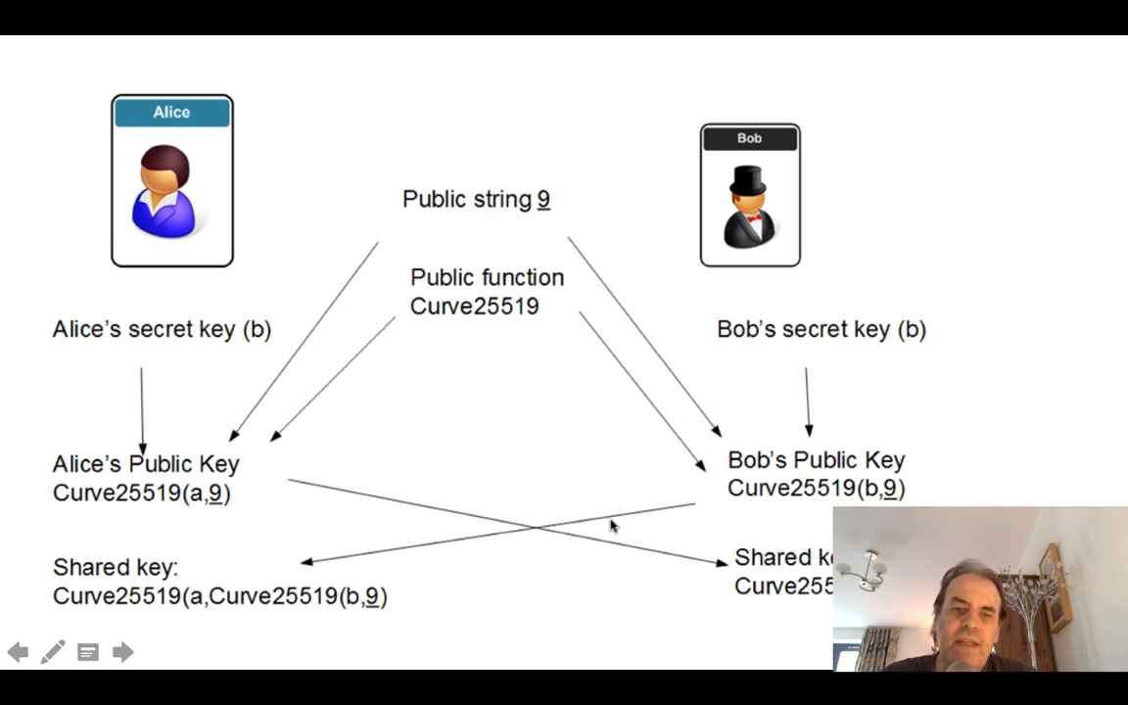
{"action": "mouse_move", "coordinate": [799, 568]}
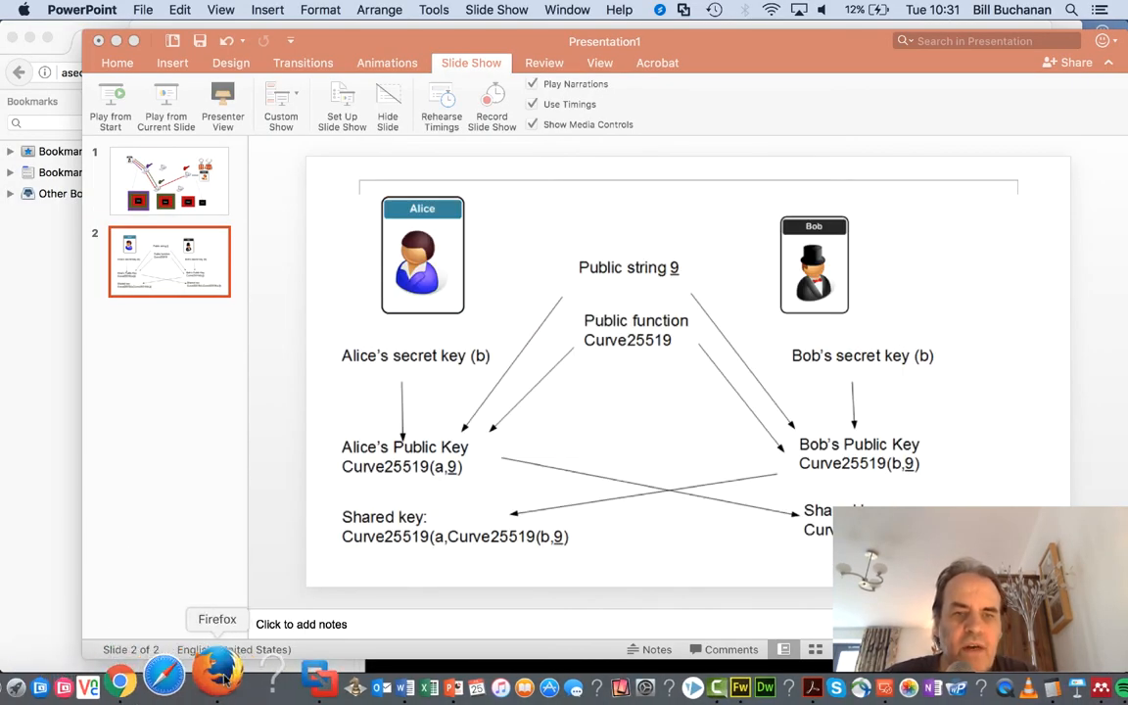
Switch to the asecuritysite.com Curve25519 page and scroll to its generated public and shared keys.
{"action": "left_click", "coordinate": [210, 662]}
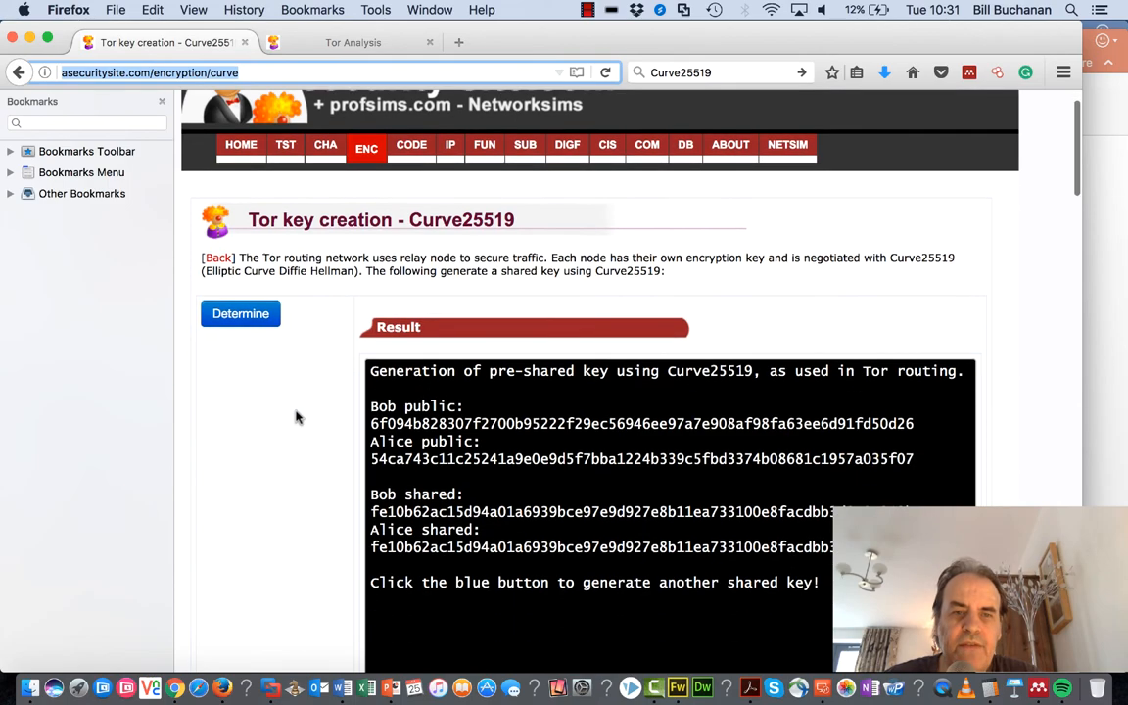
{"action": "scroll", "scroll_direction": "down", "scroll_amount": 3}
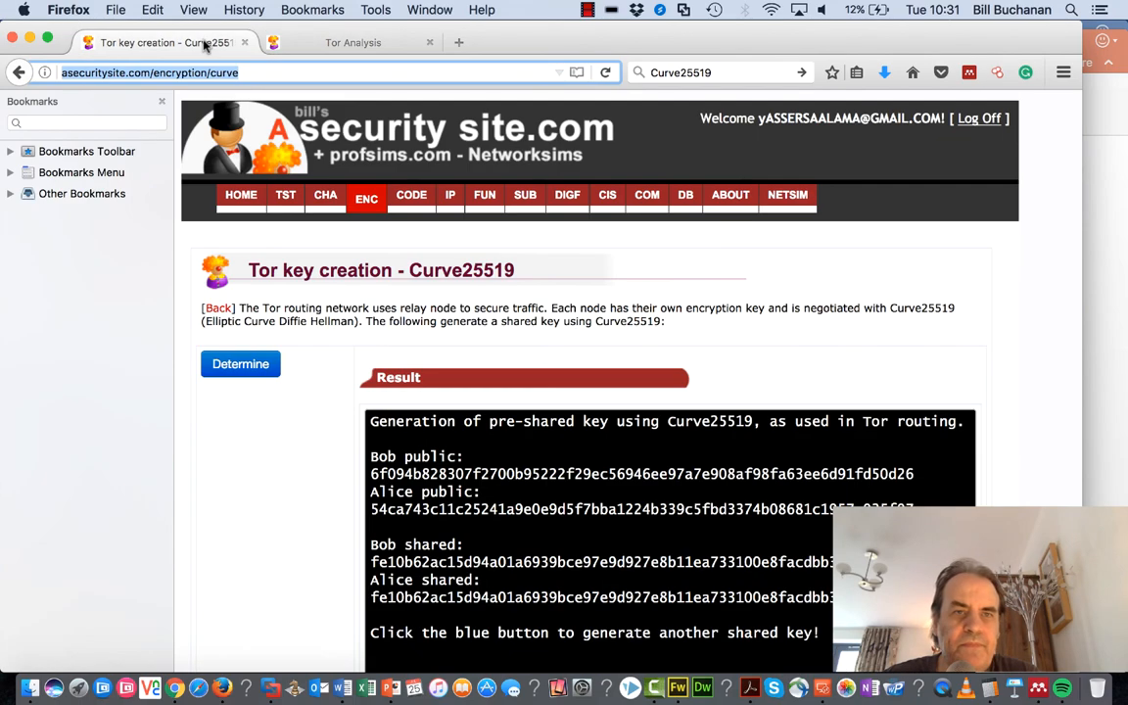
{"action": "scroll", "scroll_direction": "down", "scroll_amount": 3}
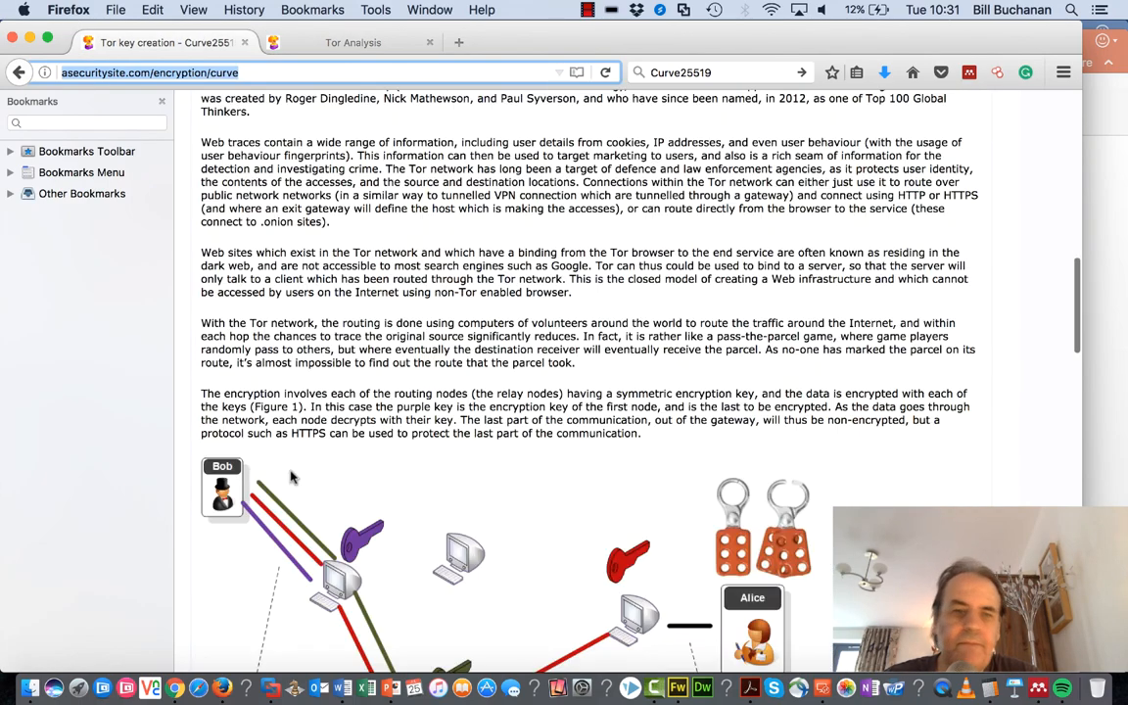
Reveal the Python sample code and highlight Alice's secret a and Bob's b_pub in the k_ab line.
{"action": "scroll", "scroll_direction": "down", "scroll_amount": 3}
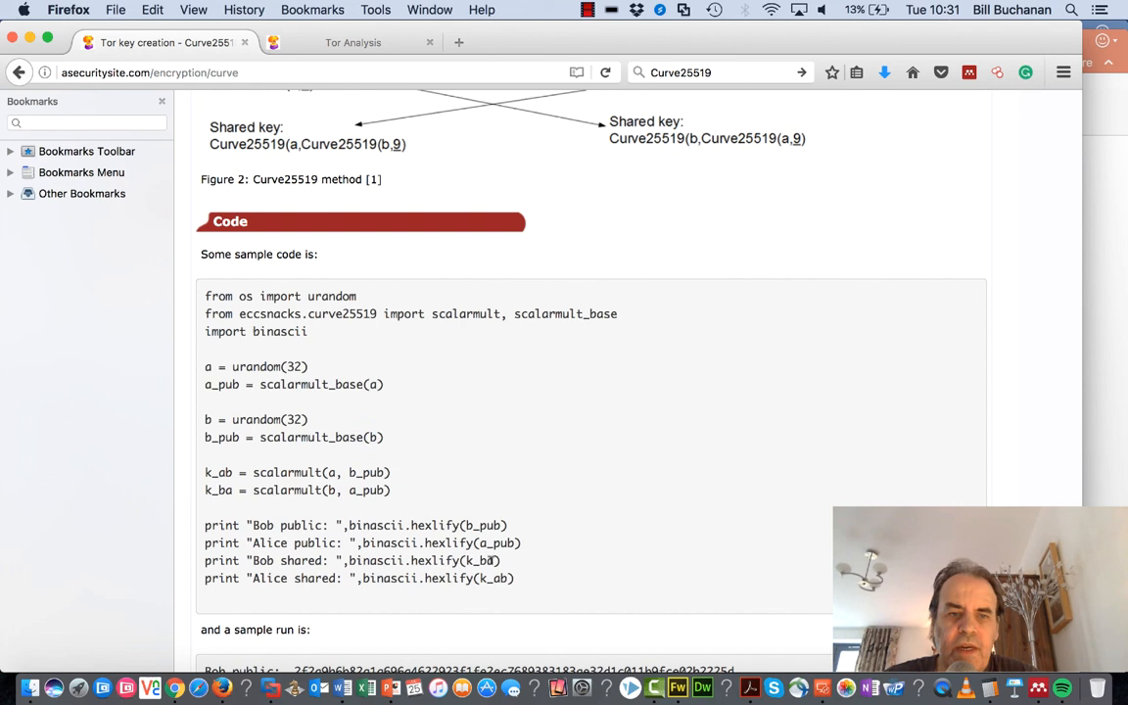
{"action": "double_click", "coordinate": [287, 472]}
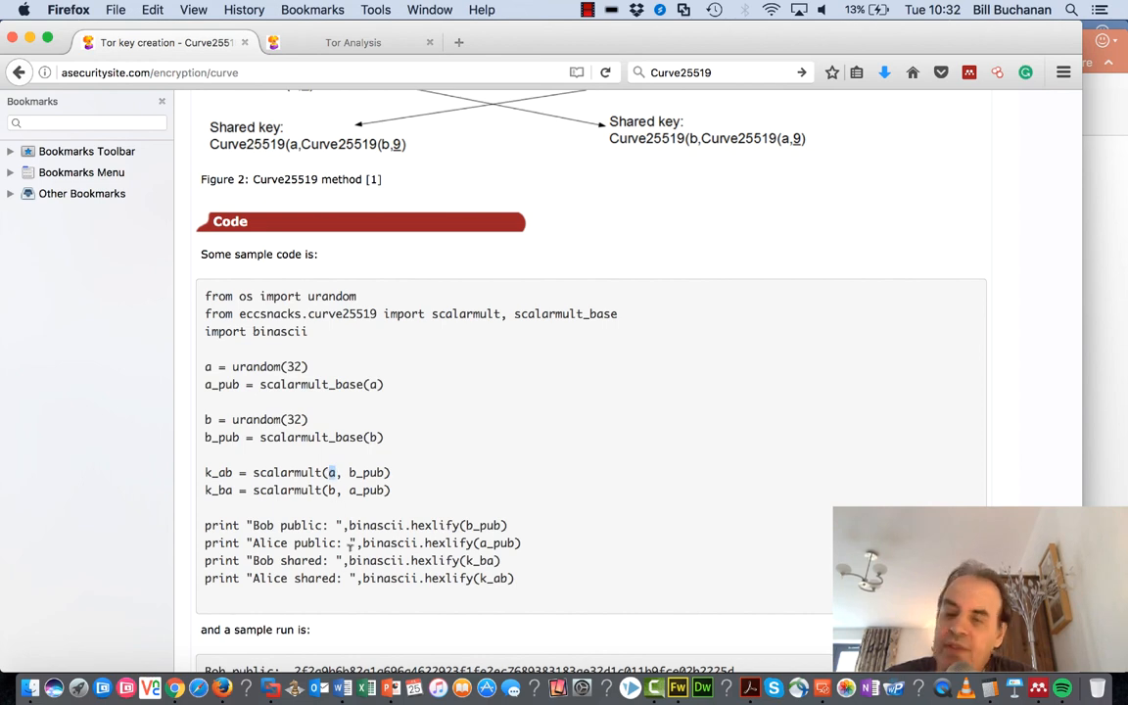
{"action": "double_click", "coordinate": [365, 472]}
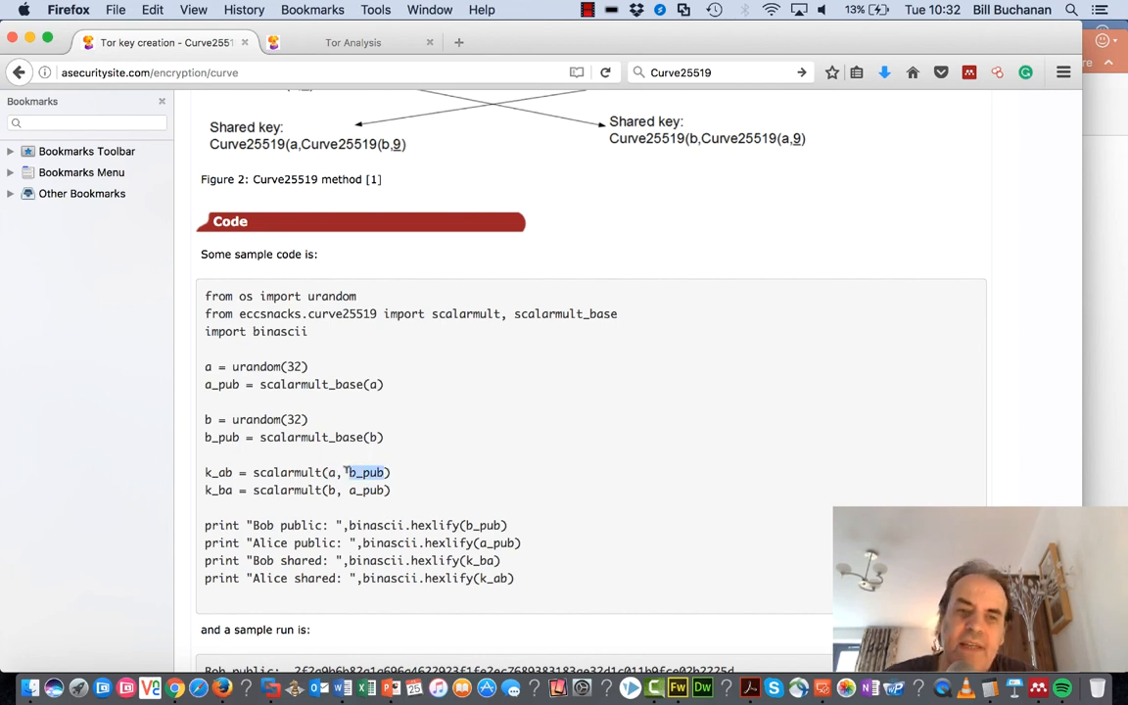